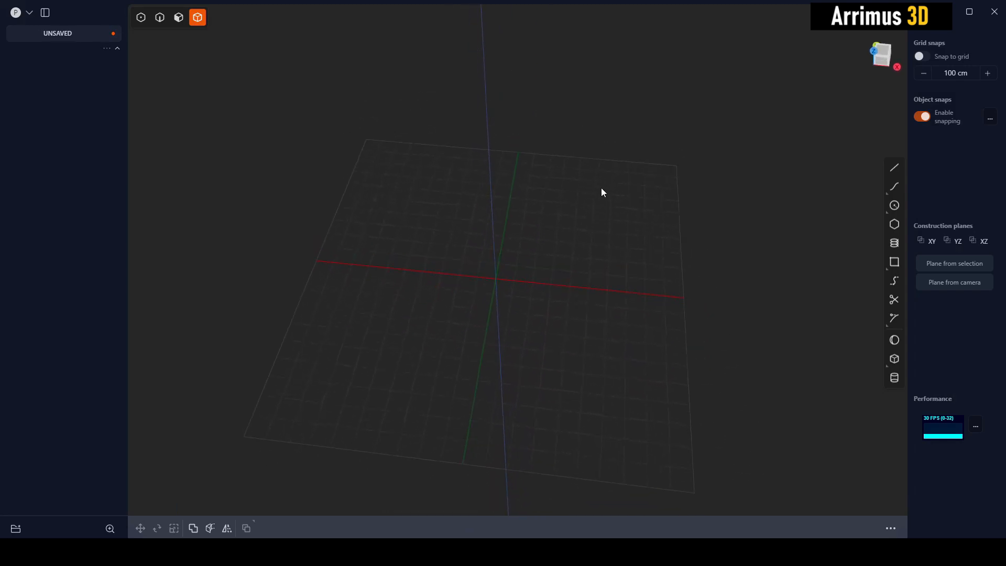
mouse_move(591, 242)
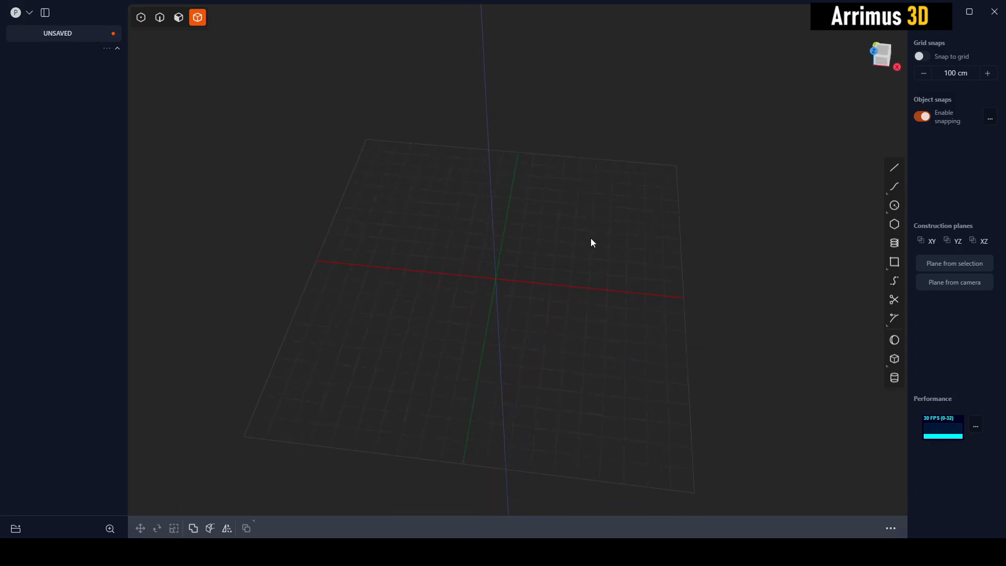
mouse_move(895, 358)
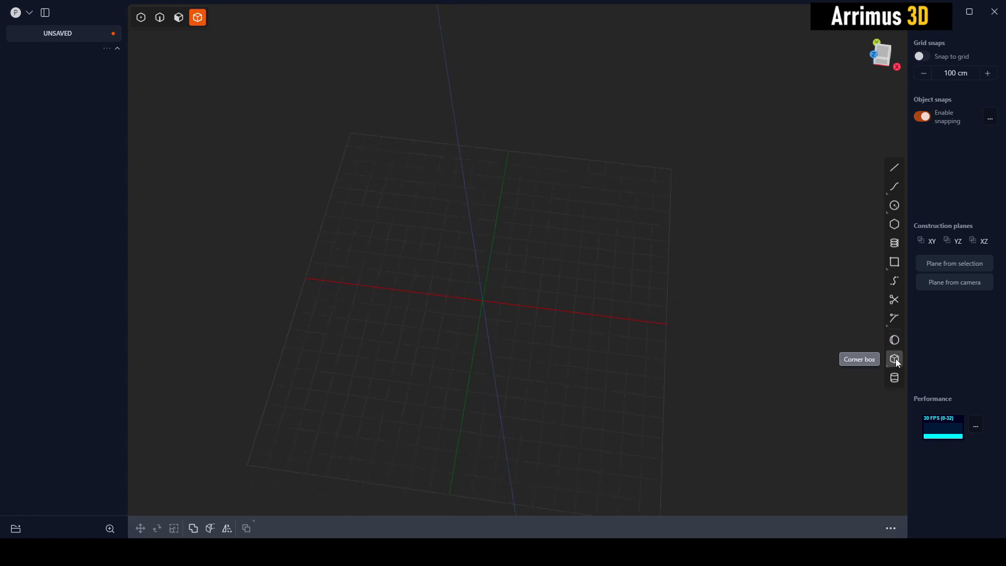
Draw a corner box and round all its edges with an ~87 cm fillet.
click(893, 359)
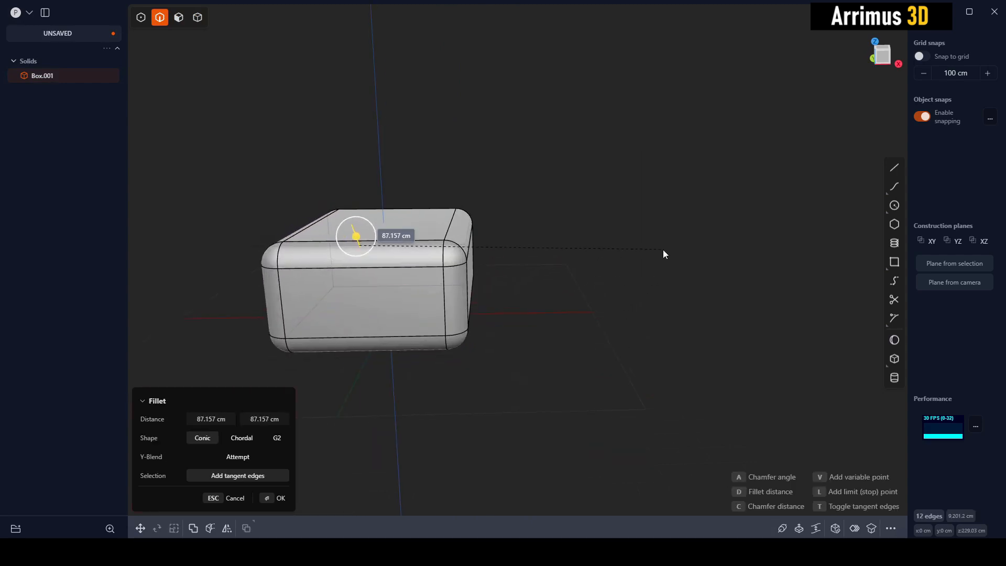
click(281, 498)
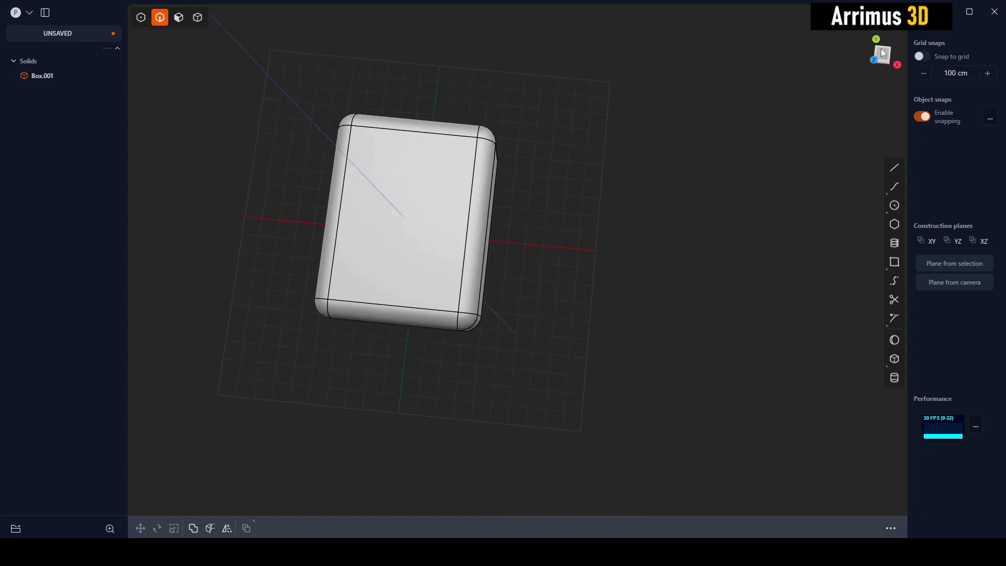
From the top view, draw a six-sided regular polygon centred on the X axis beside the box.
click(882, 53)
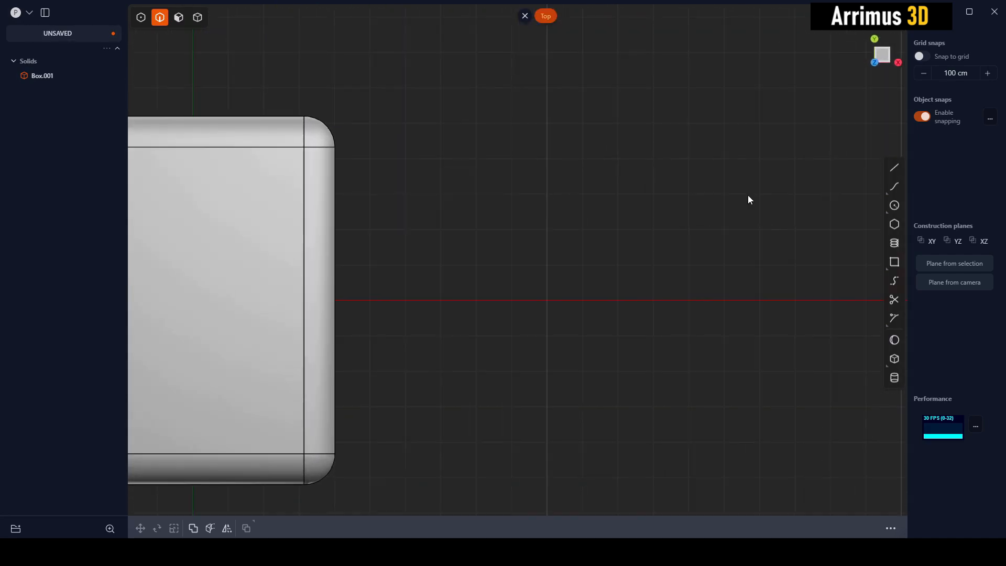
mouse_move(894, 224)
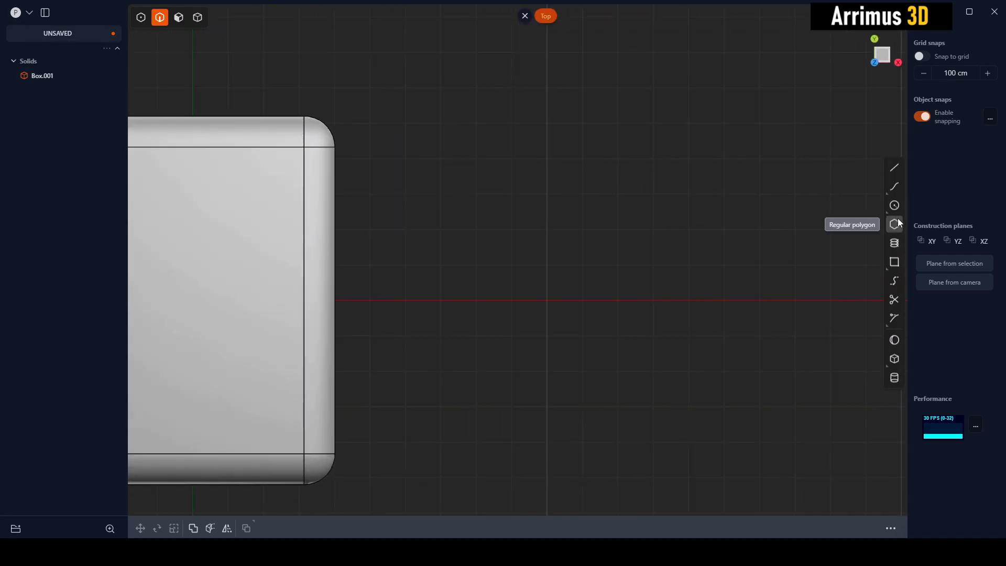
click(894, 224)
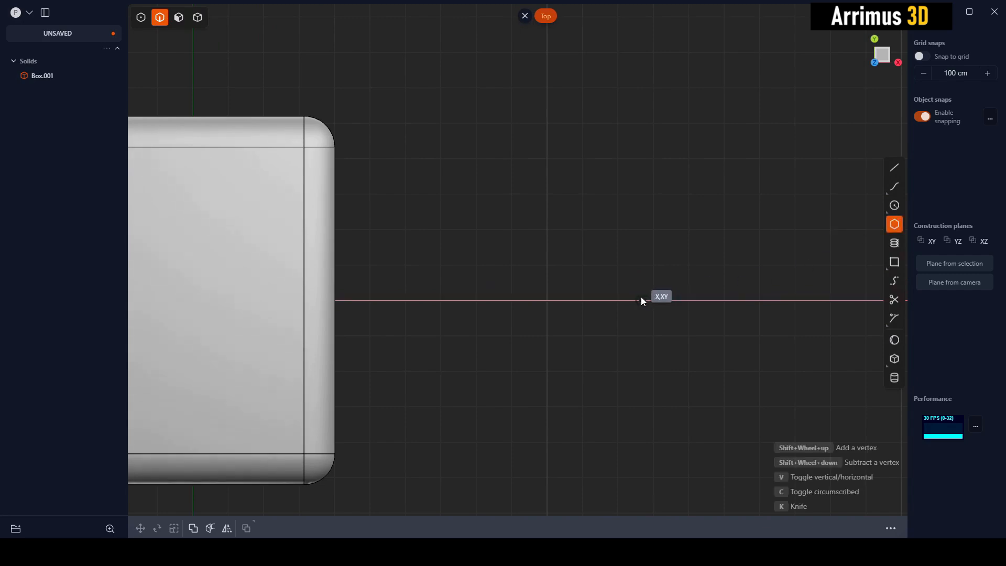
click(642, 301)
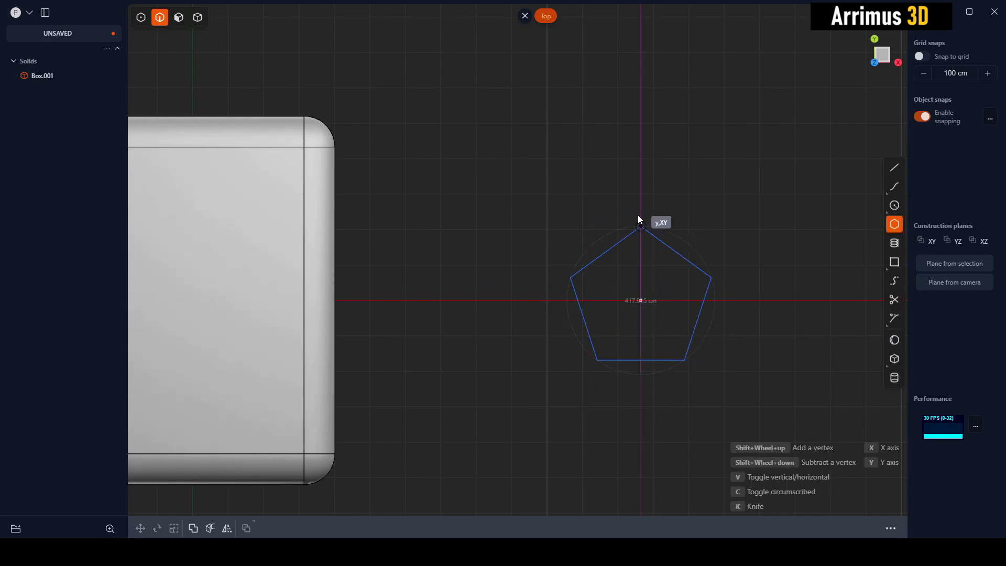
scroll(up, 3)
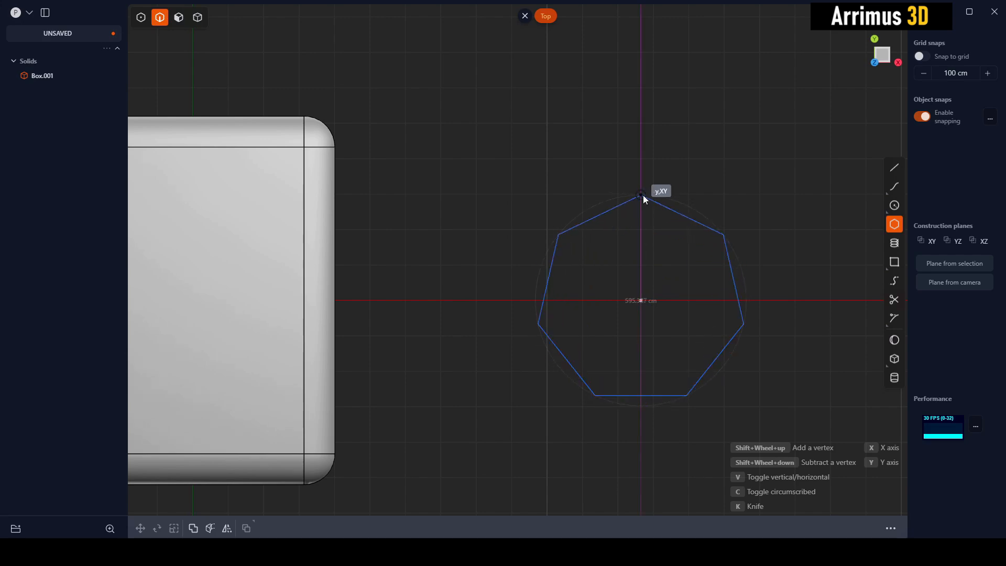
scroll(down, 3)
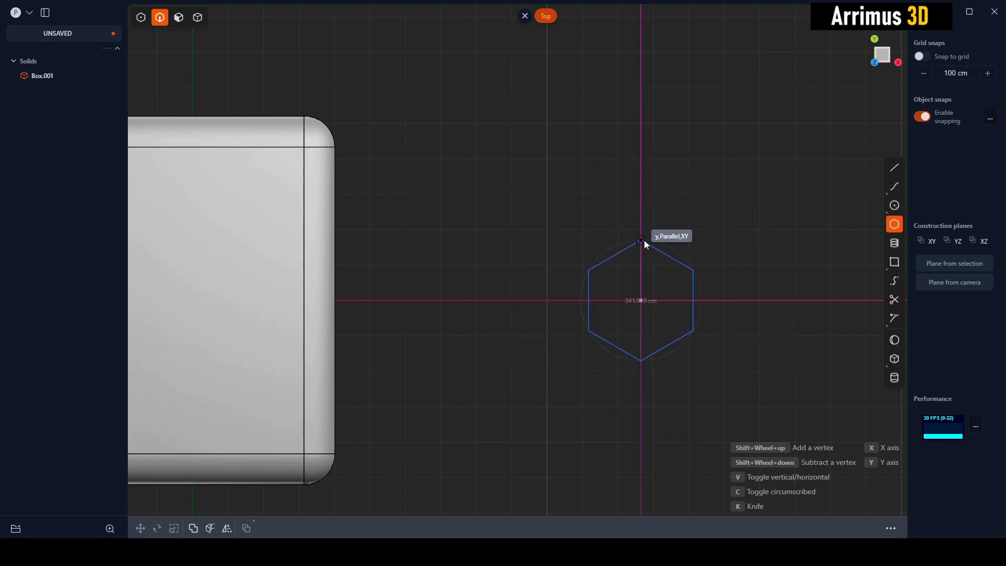
click(640, 239)
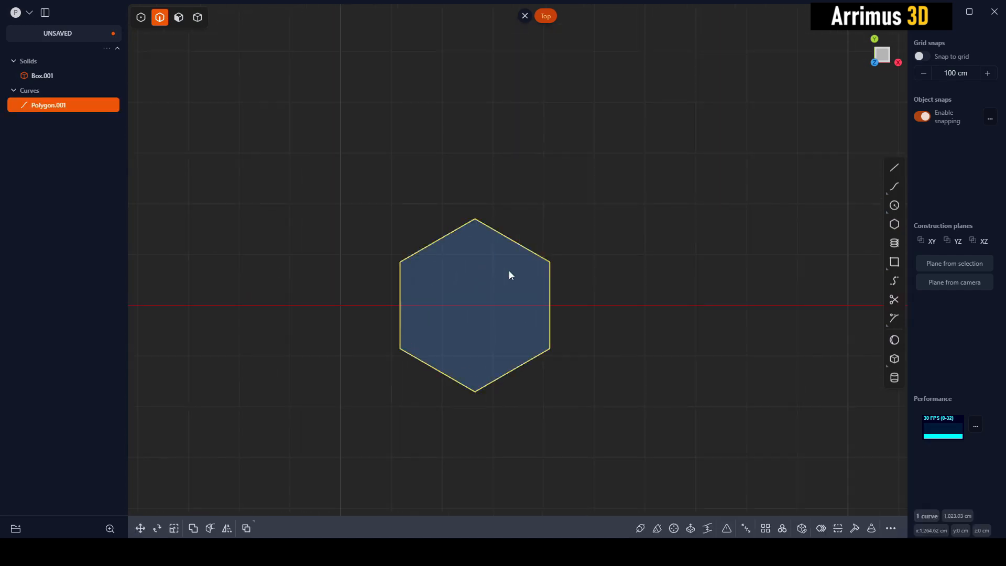
Duplicate the hexagon and snap the copy flush against the first one's right edge.
click(139, 528)
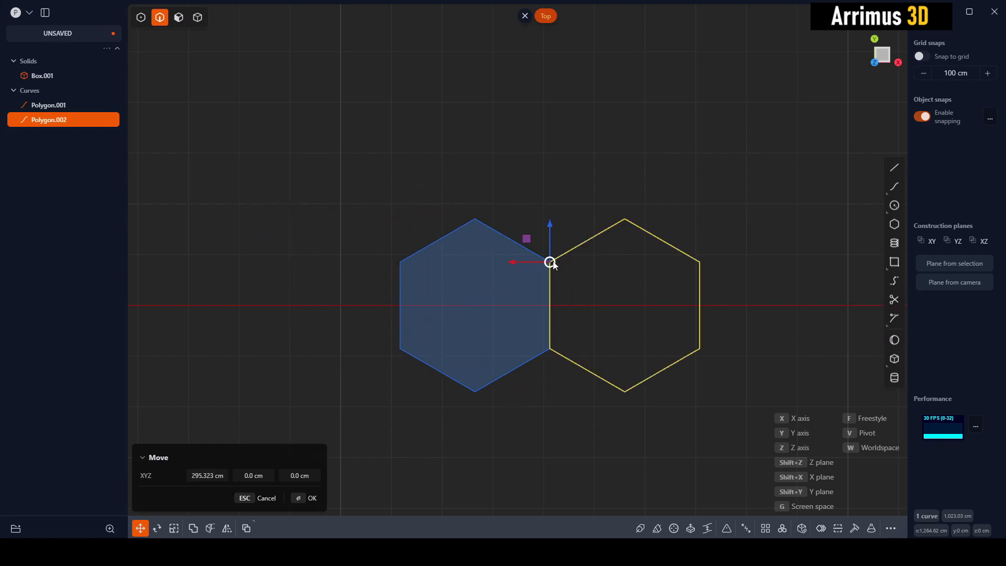
click(311, 498)
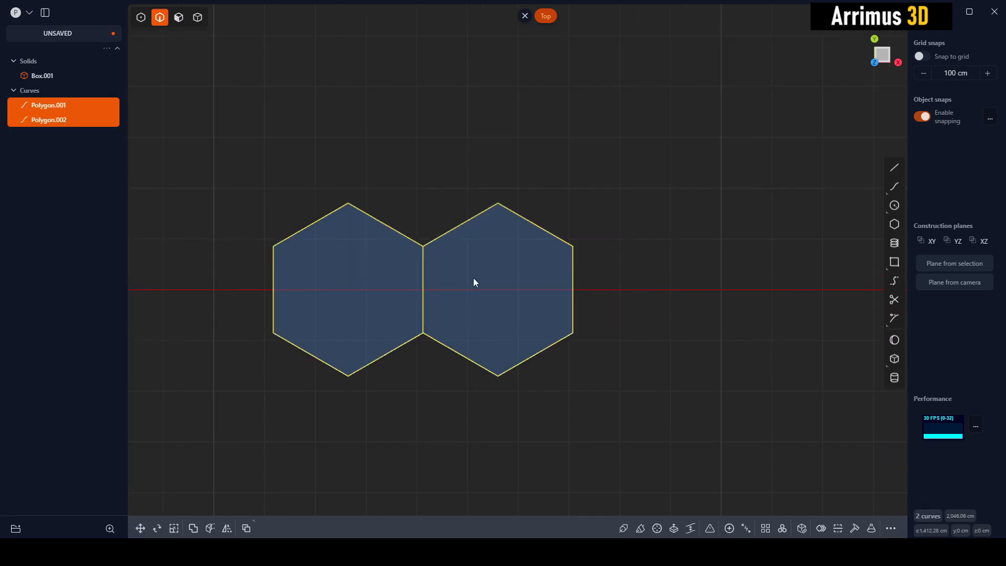
mouse_move(765, 528)
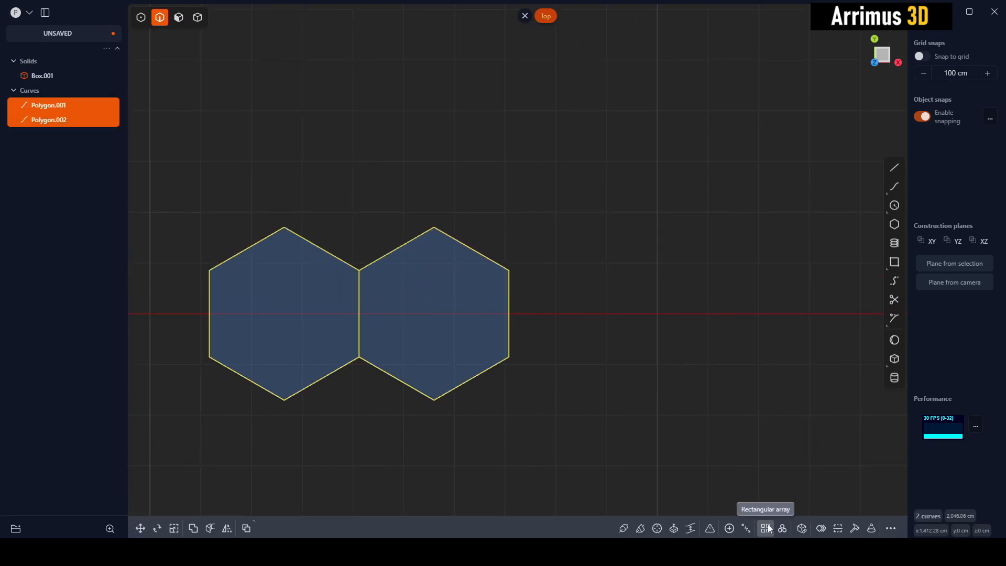
Use Rectangular array on the hexagons to add another pair of copies at matching spacing.
click(765, 528)
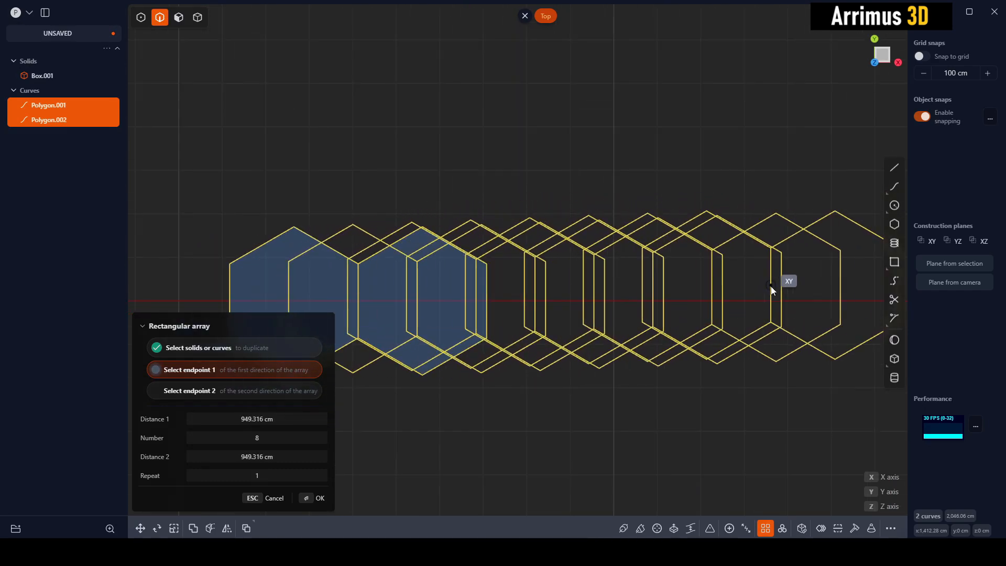
click(274, 498)
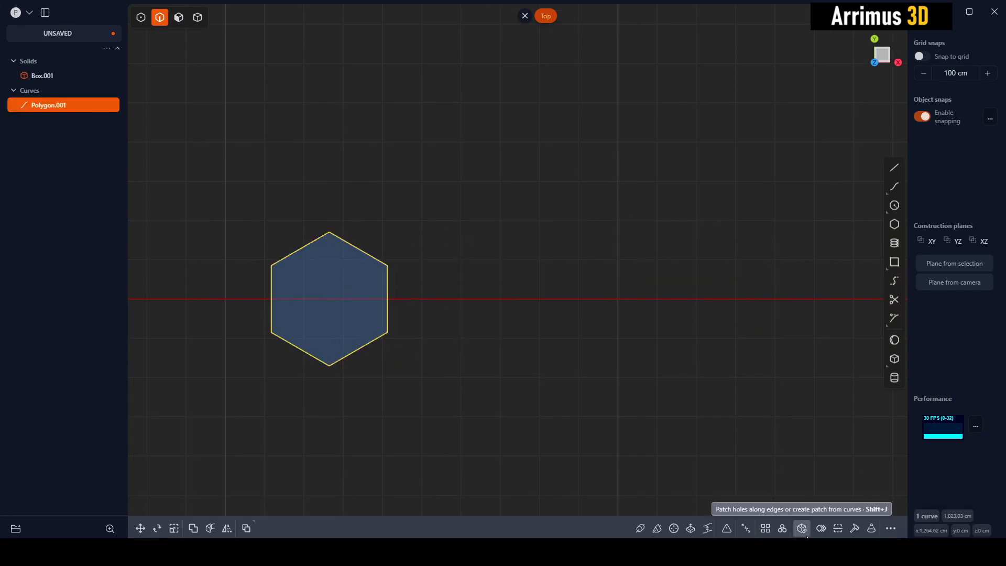
mouse_move(765, 528)
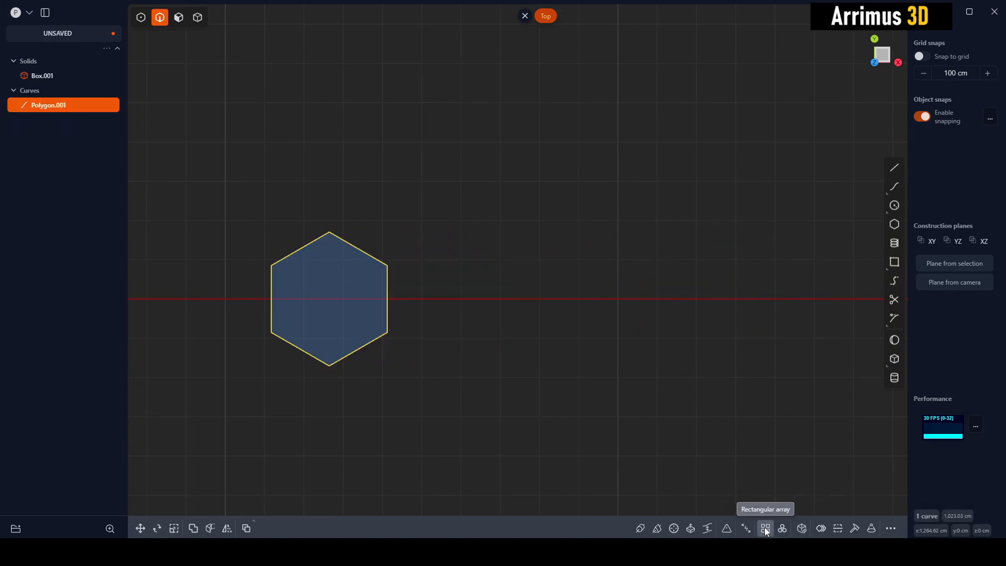
click(765, 529)
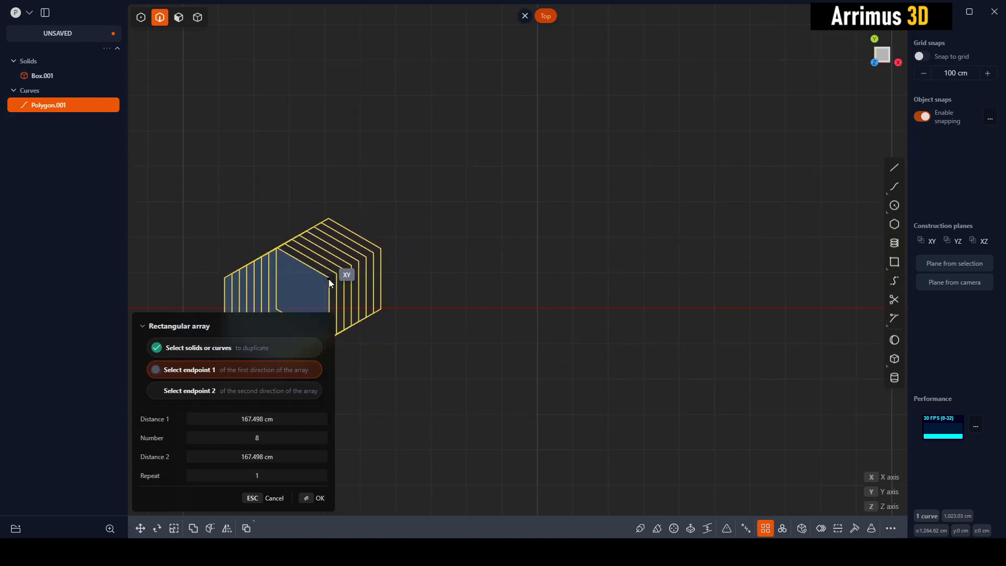
mouse_move(332, 286)
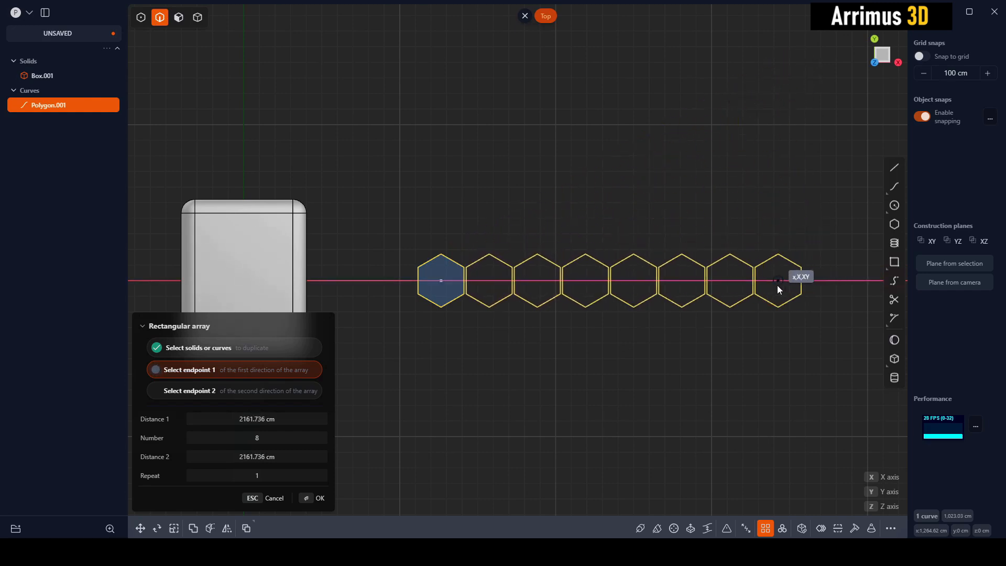
mouse_move(811, 288)
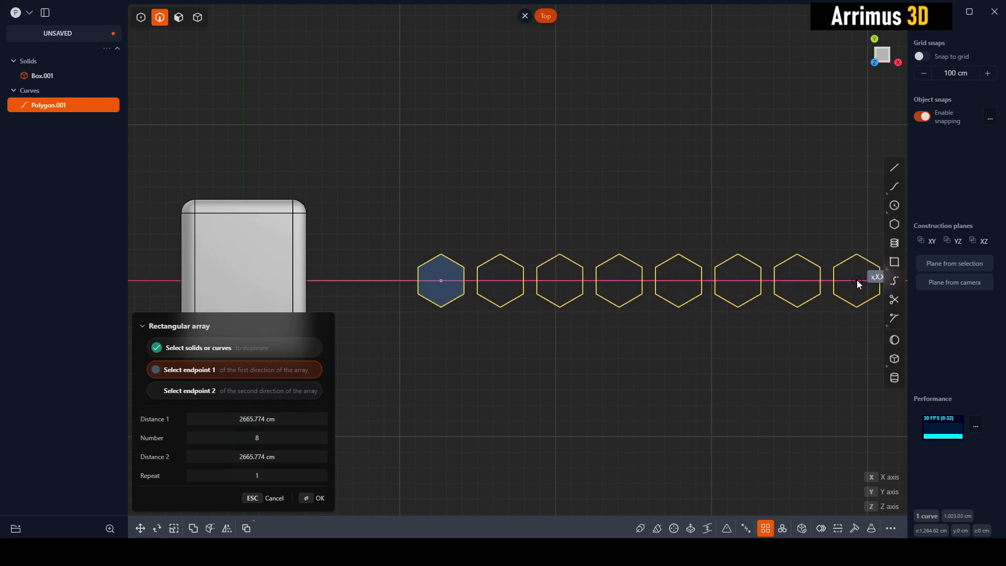
click(318, 498)
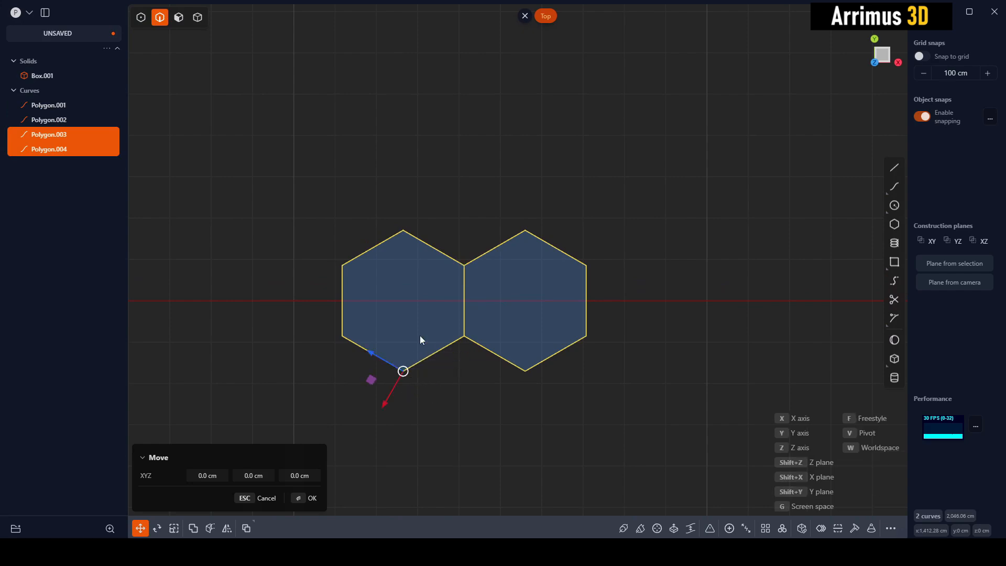
Move-copy the hexagon pair above the first, then double the four into an eight-hexagon cluster.
click(311, 498)
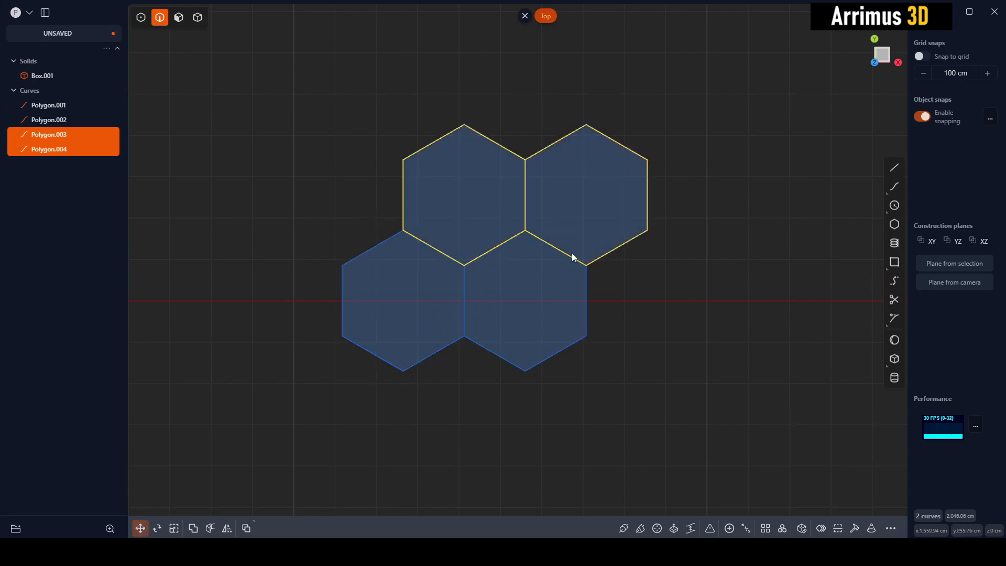
click(697, 97)
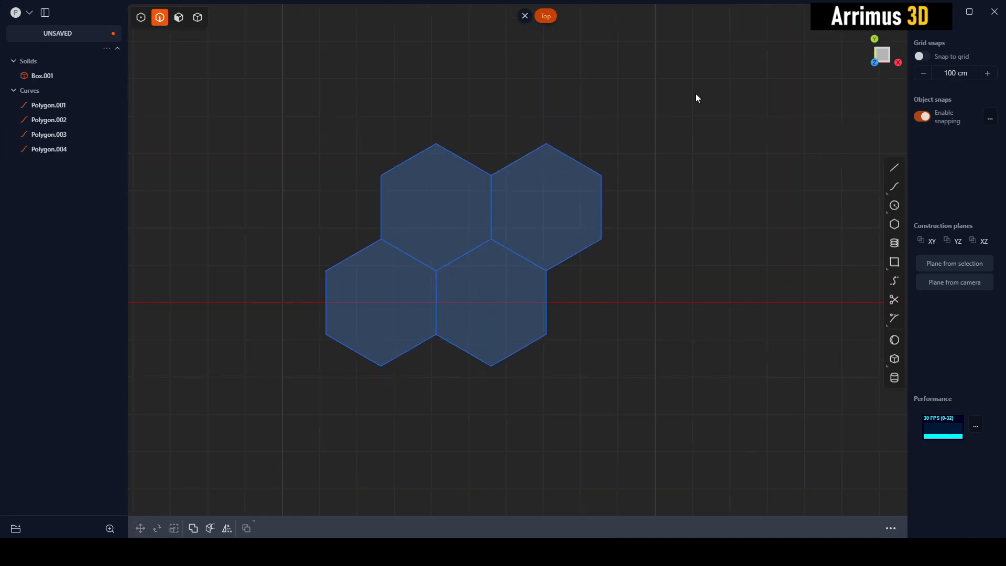
click(140, 529)
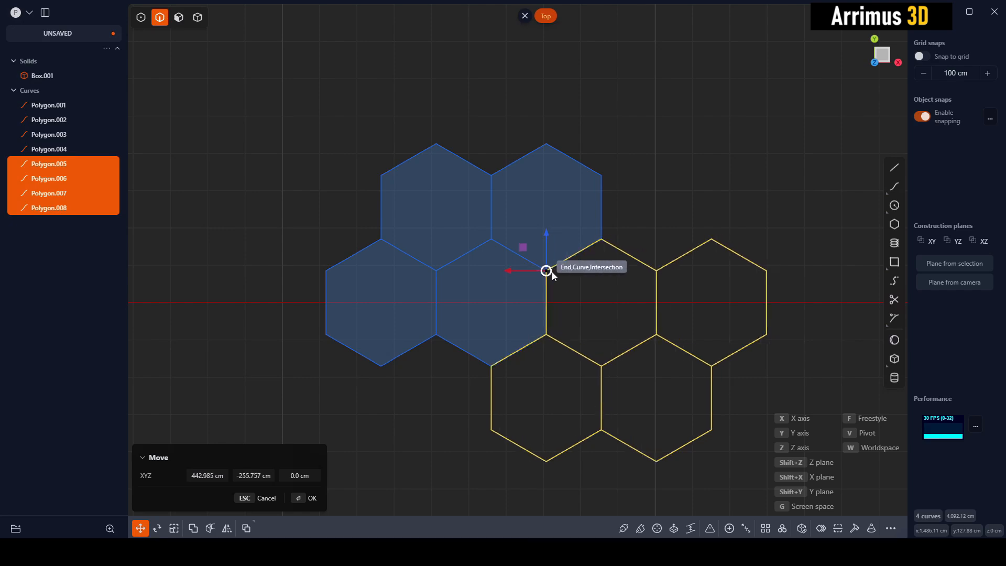
click(312, 498)
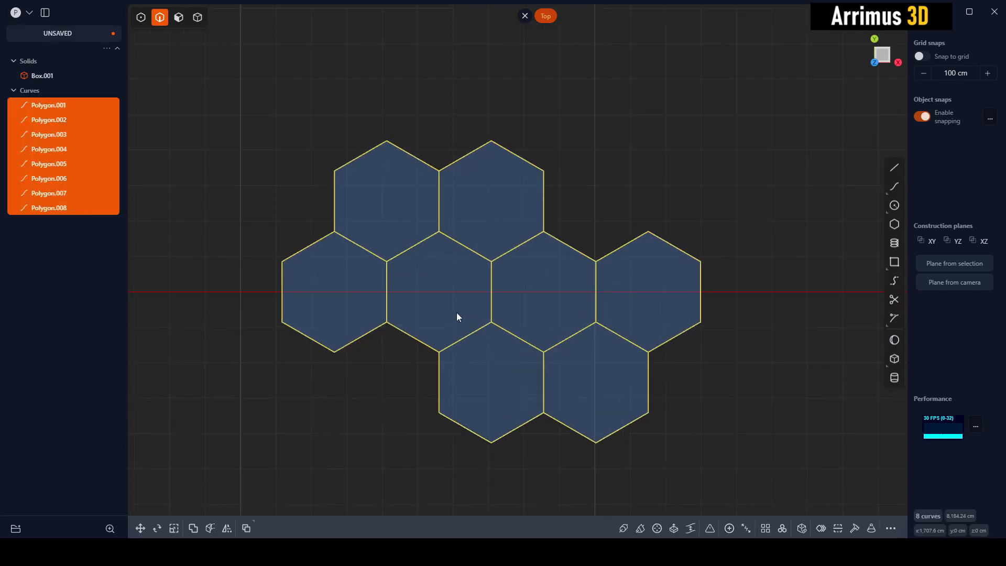
click(139, 528)
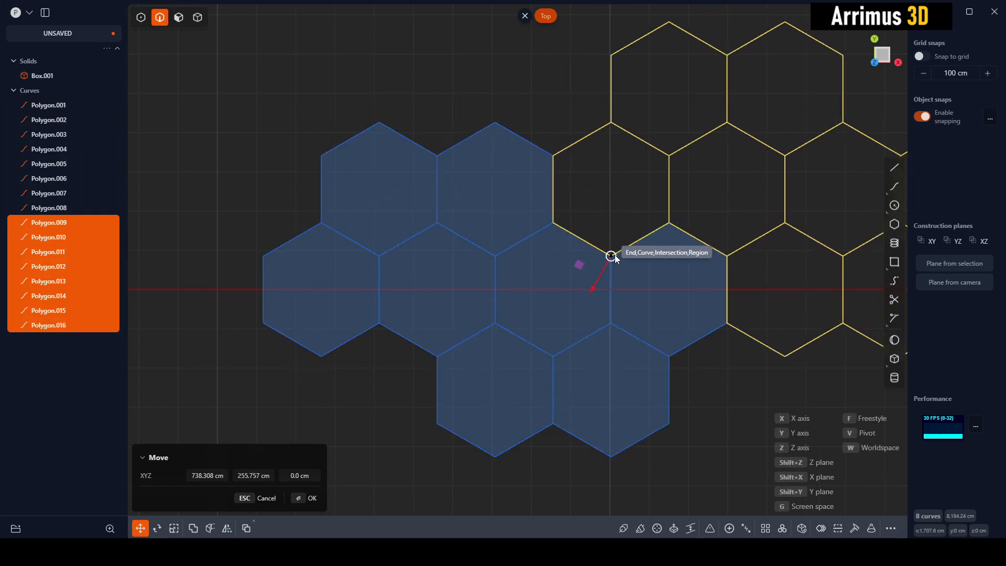
Keep doubling the cluster by snapped move-copies to 16, 32 and finally 64 touching hexagons.
click(307, 498)
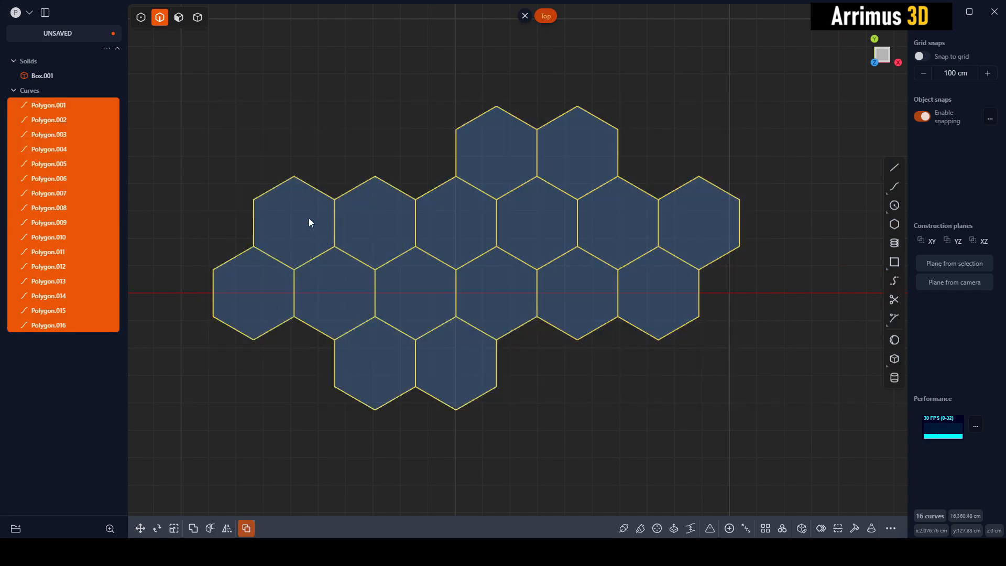
click(139, 529)
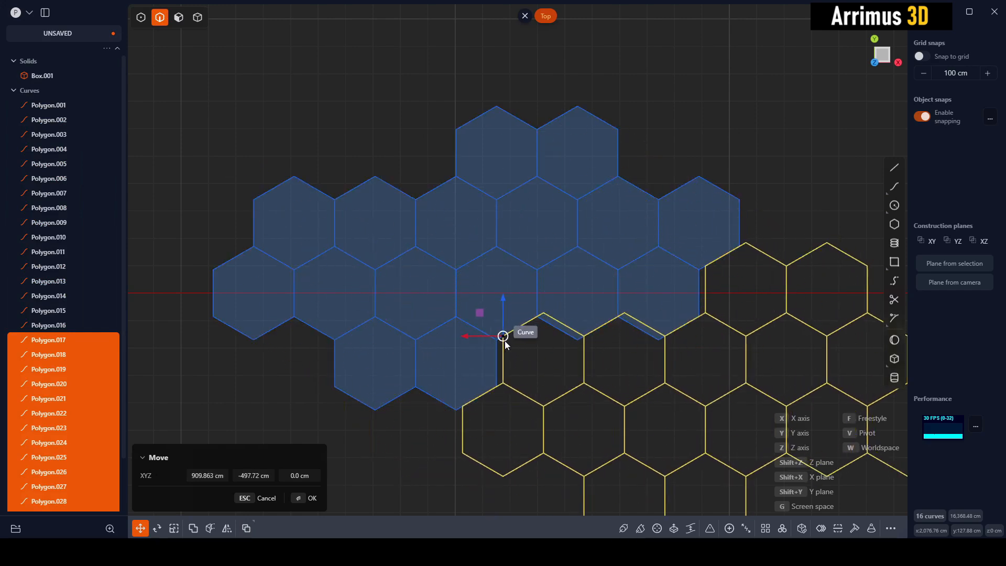
click(306, 498)
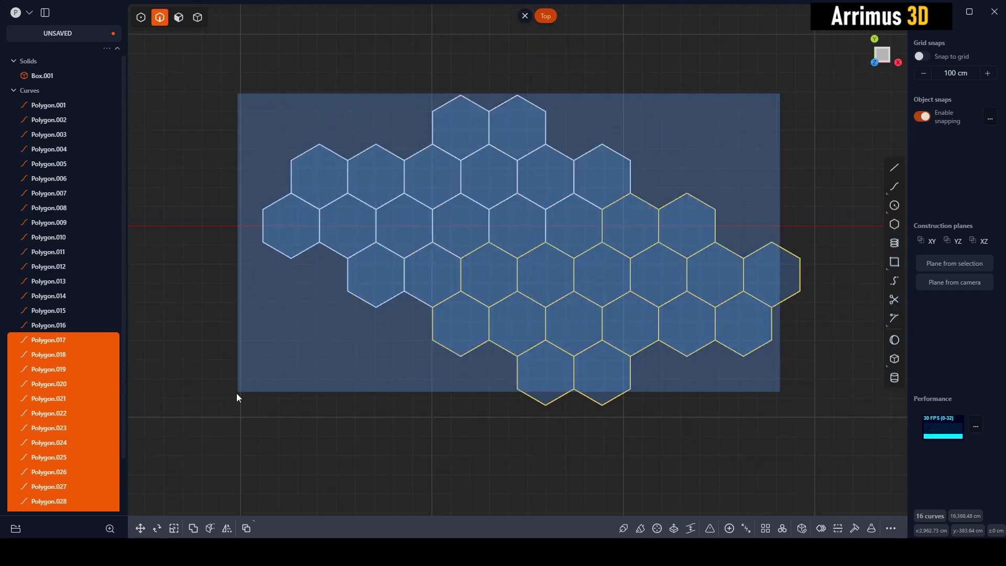
click(139, 528)
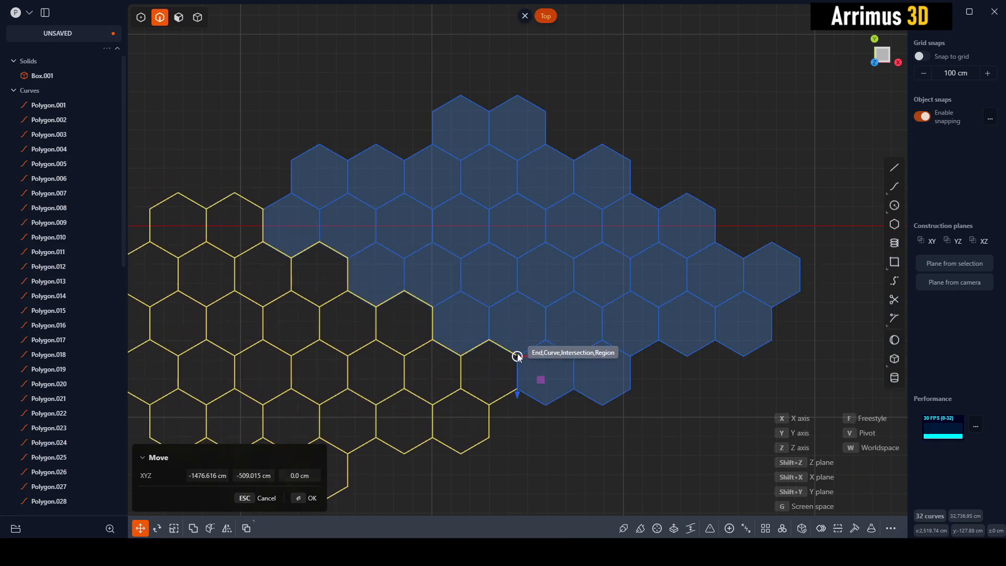
click(312, 498)
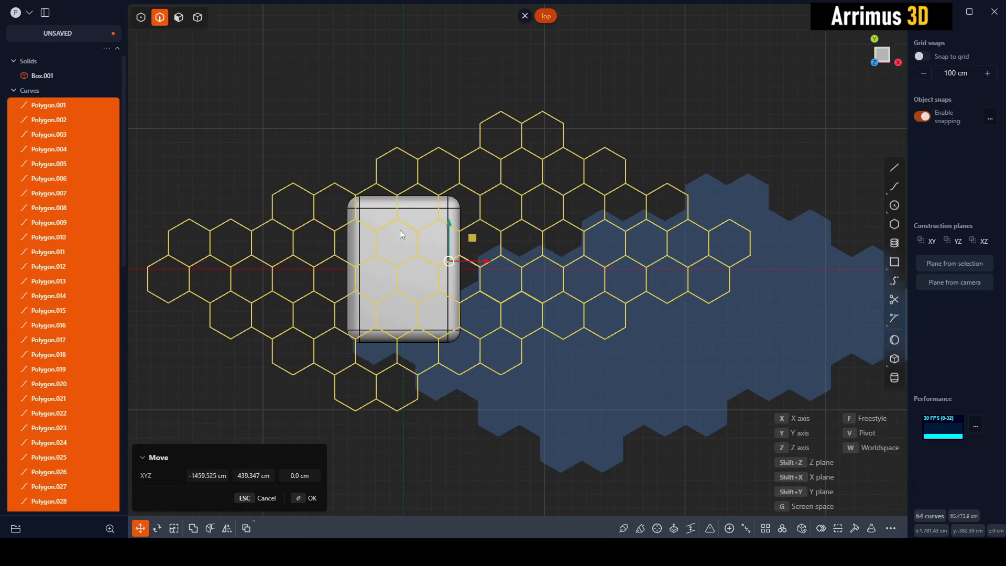
Move the whole 64-hexagon field so it hovers centred above the filleted box.
click(306, 498)
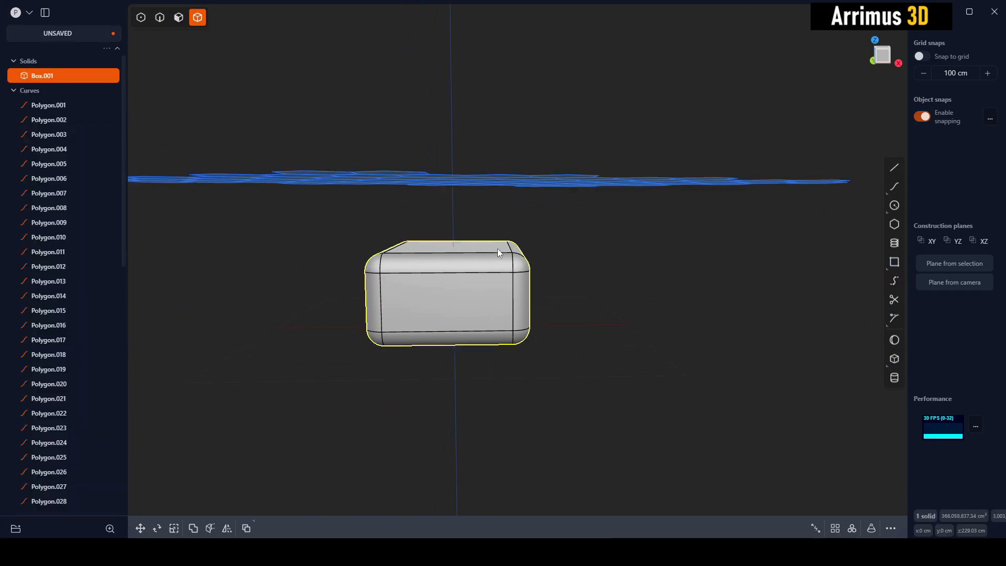
Cut Box.001 using all the hexagon curves as cutters, splitting it into hexagonal solids.
click(209, 529)
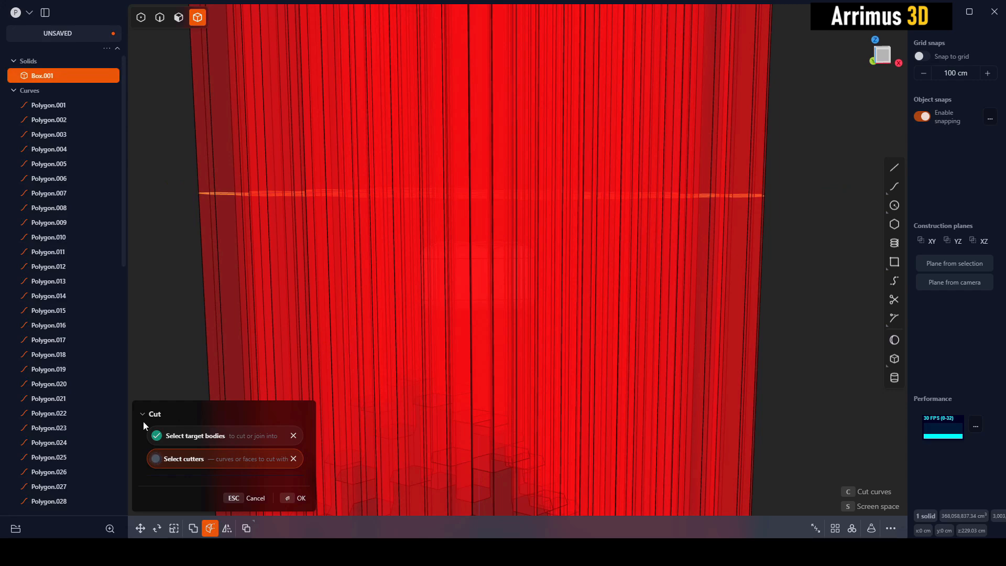
click(299, 497)
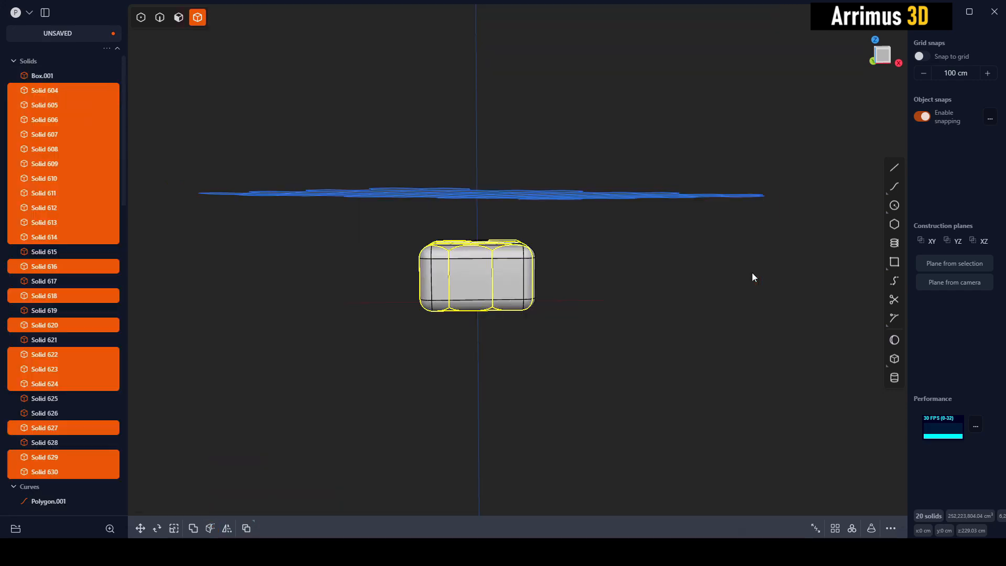
click(619, 270)
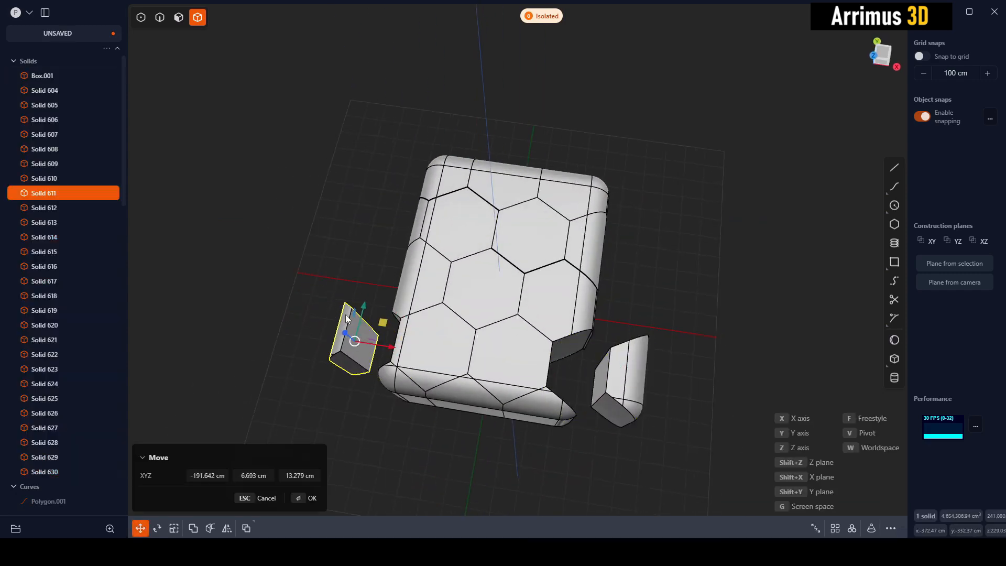
Drag an edge piece of the cut box outward away from the body.
click(44, 222)
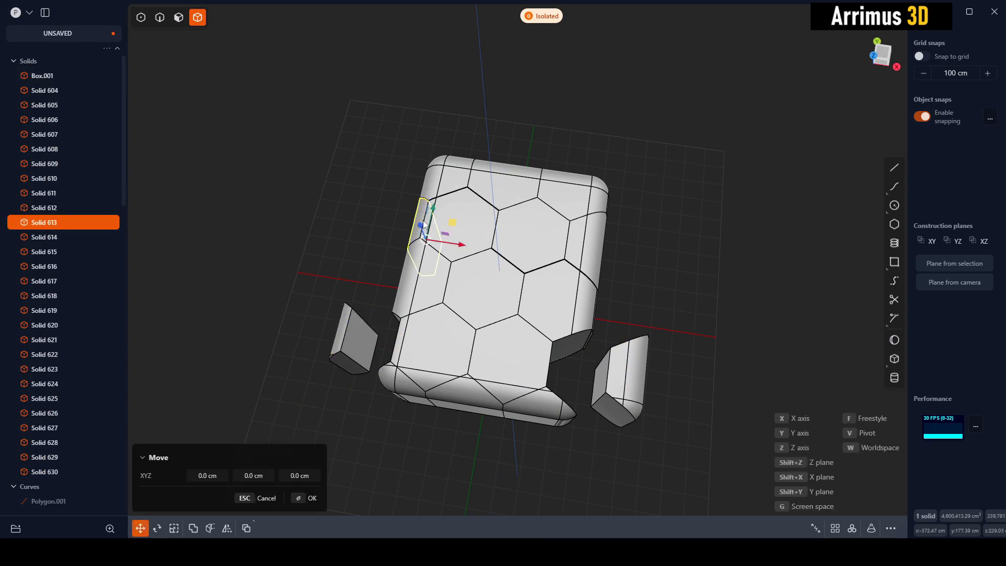